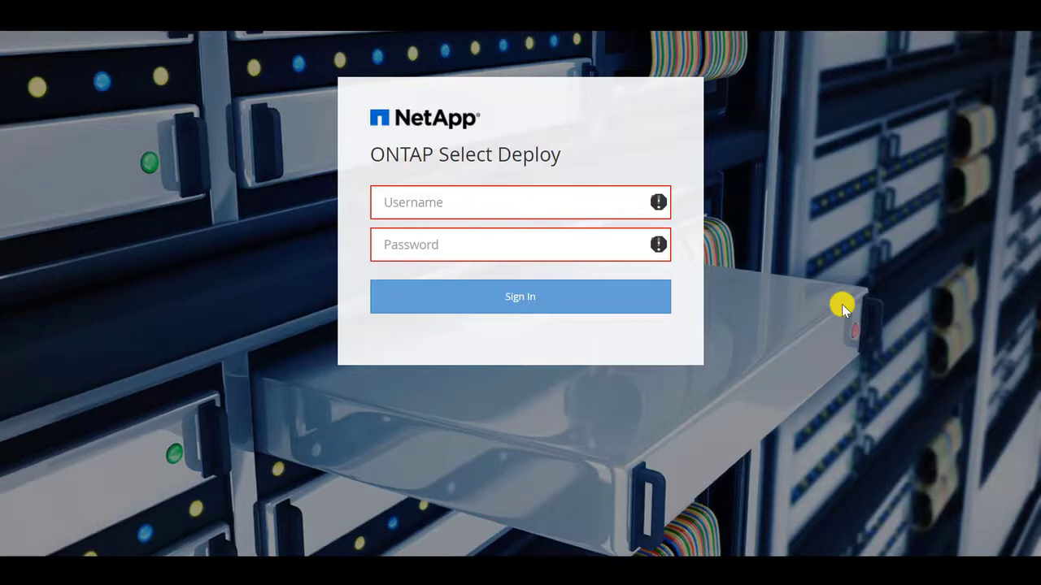
click(519, 296)
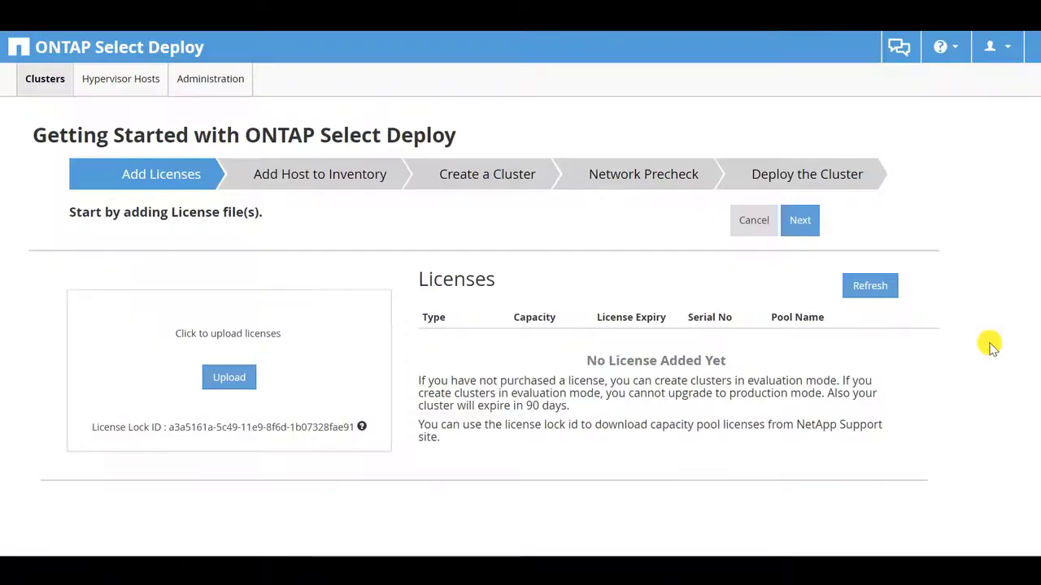
mouse_move(999, 358)
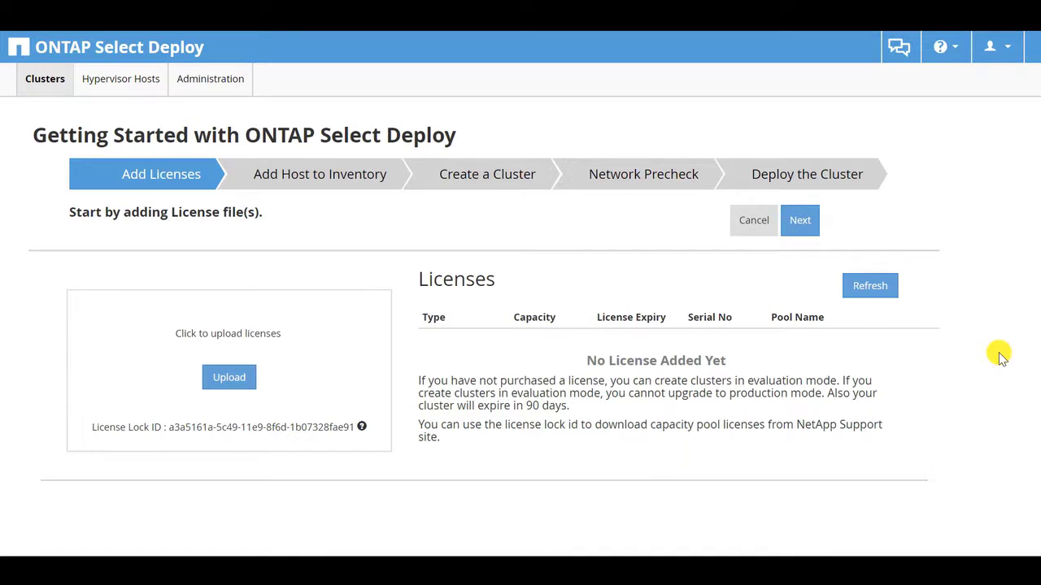
mouse_move(245, 406)
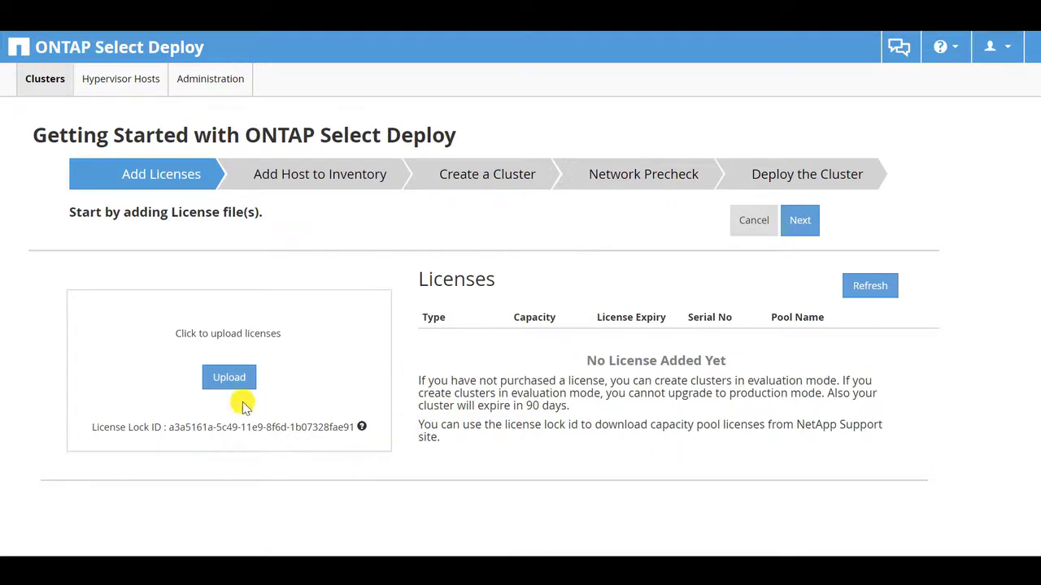
click(228, 377)
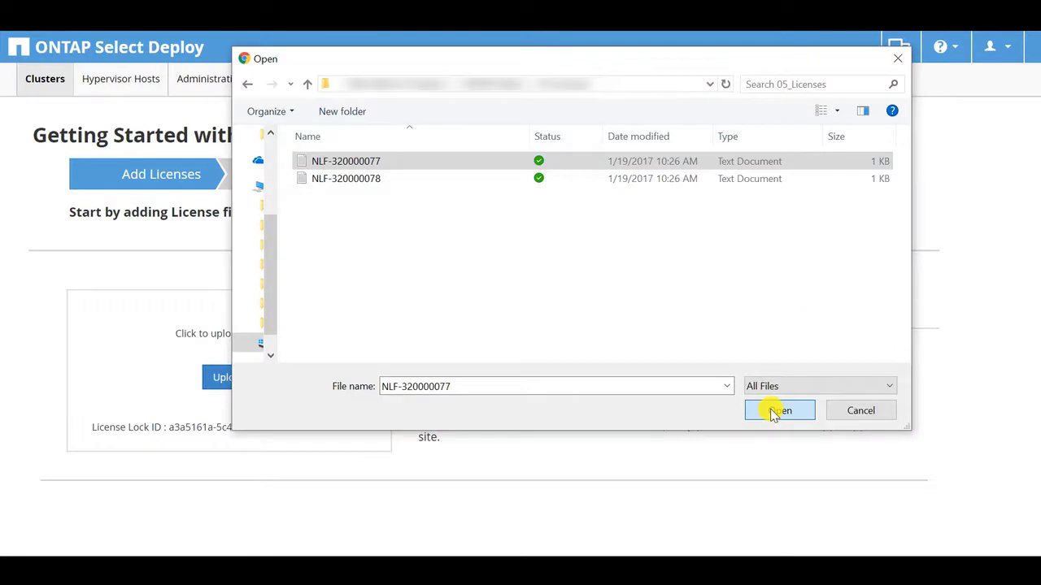
click(778, 411)
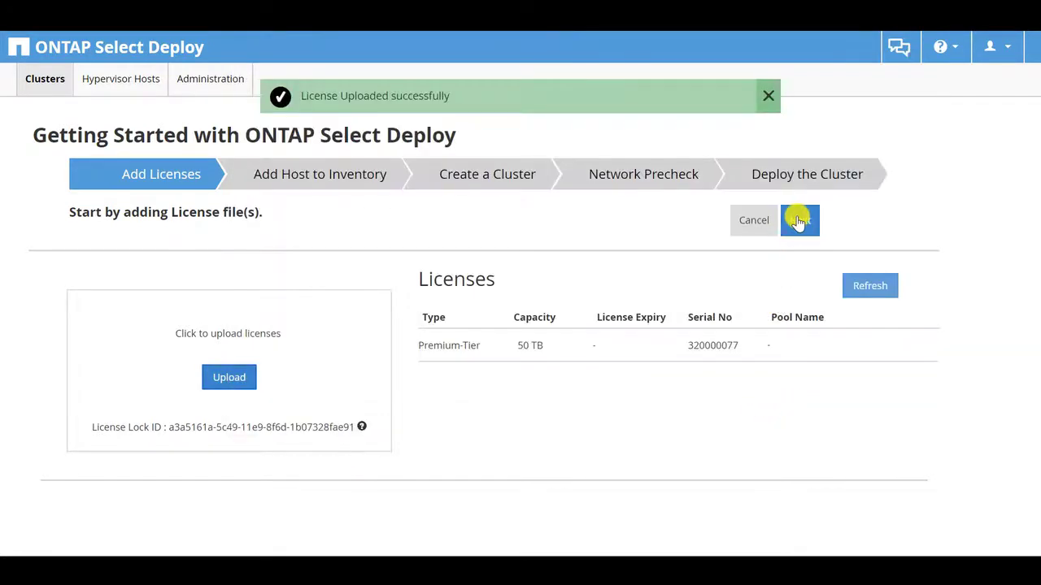
Add vCenter-managed ESX host 10.193.39.33 to the hypervisor host inventory
click(799, 219)
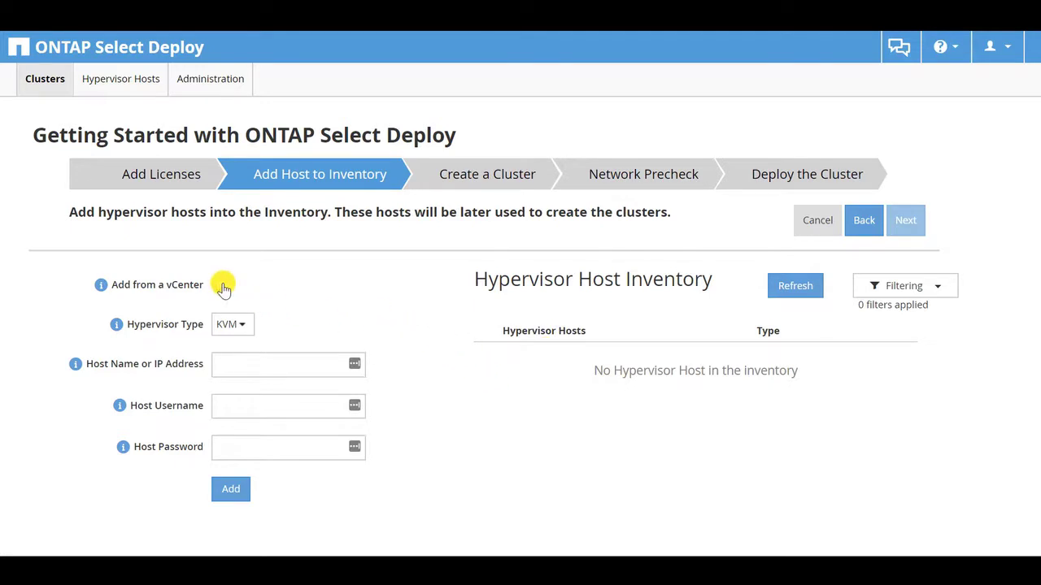
click(221, 285)
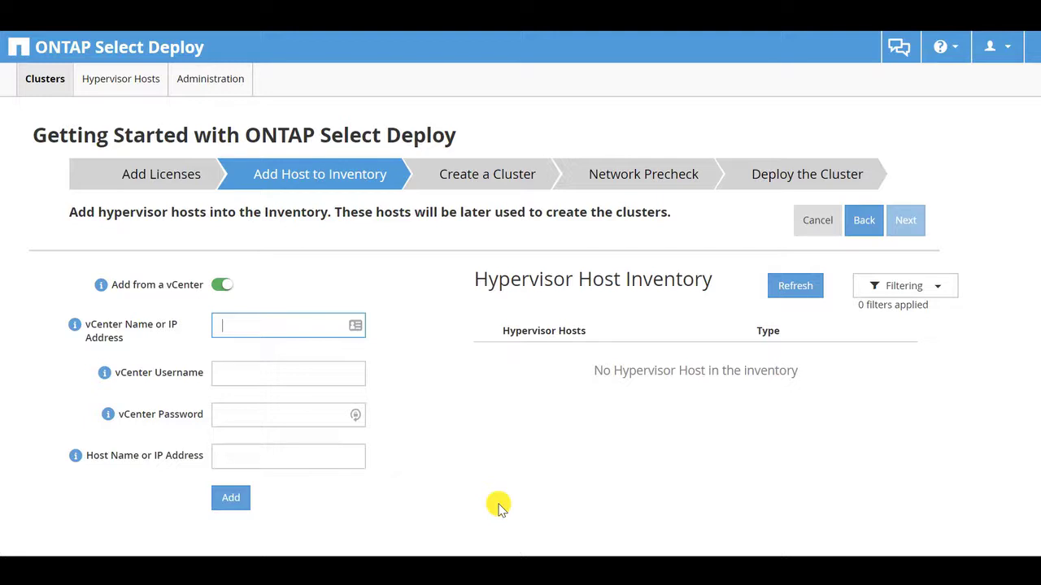
text(10.193.39.33)
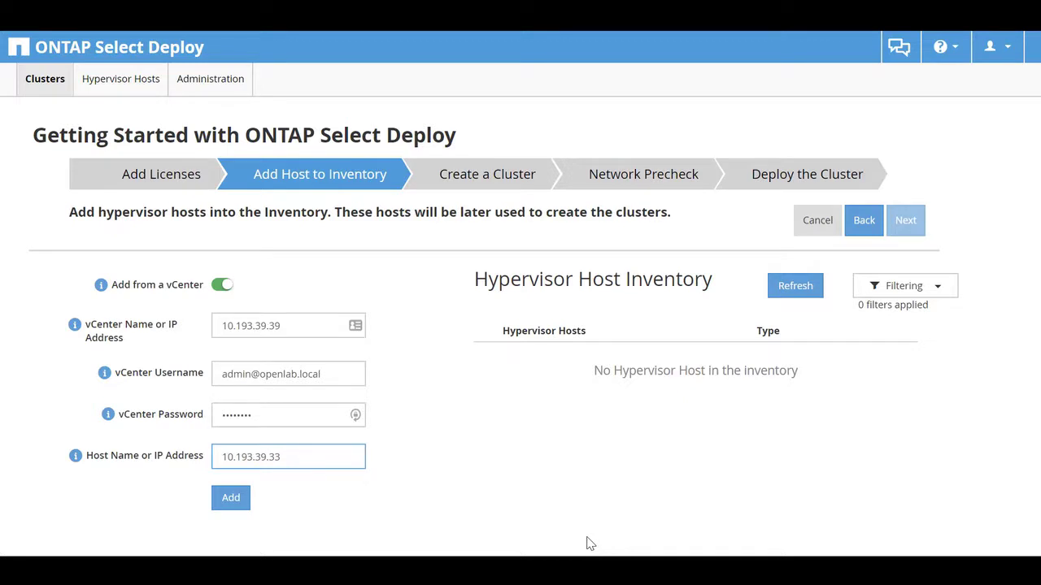
mouse_move(242, 524)
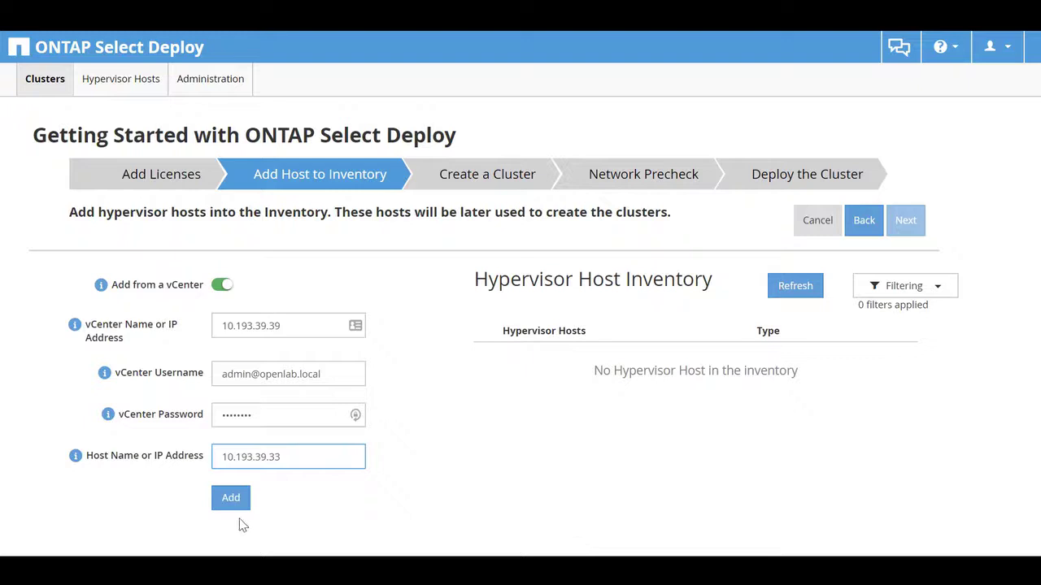
click(231, 498)
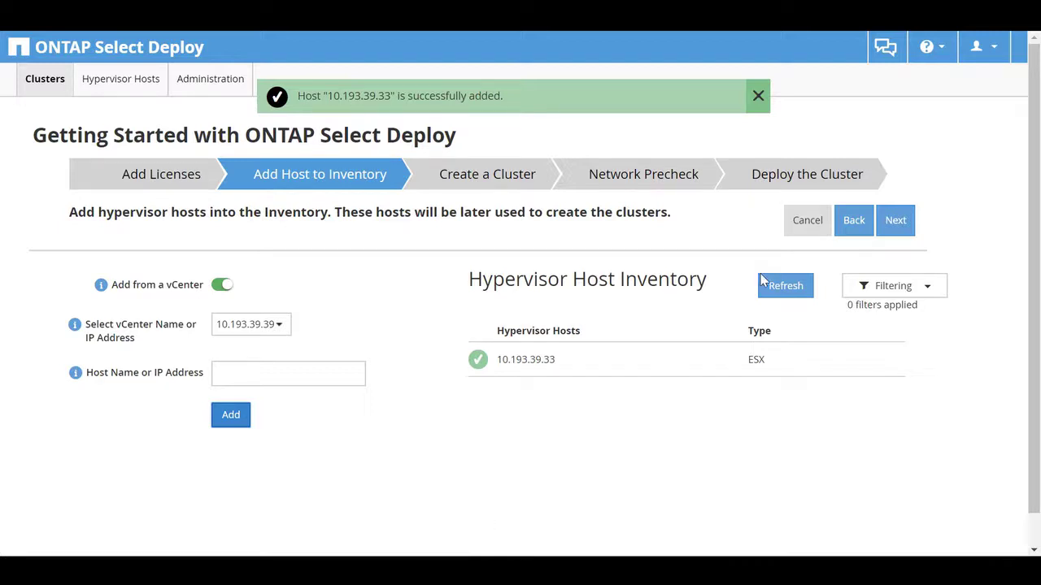
Save single-node cluster SelectSingleNode with network addresses 10.193.83.1 and DNS 10.193.0.250
click(895, 220)
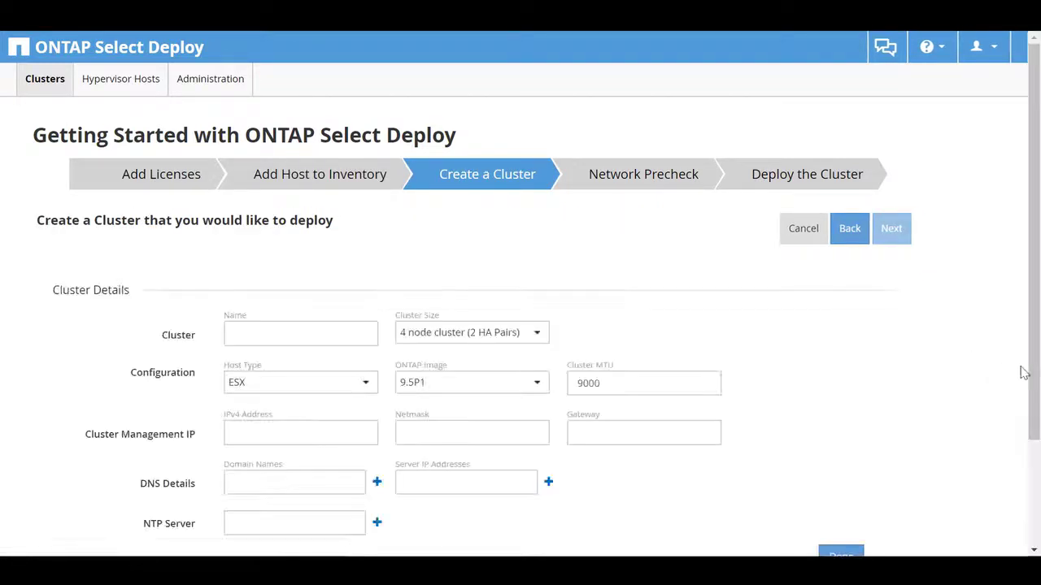
scroll(down, 3)
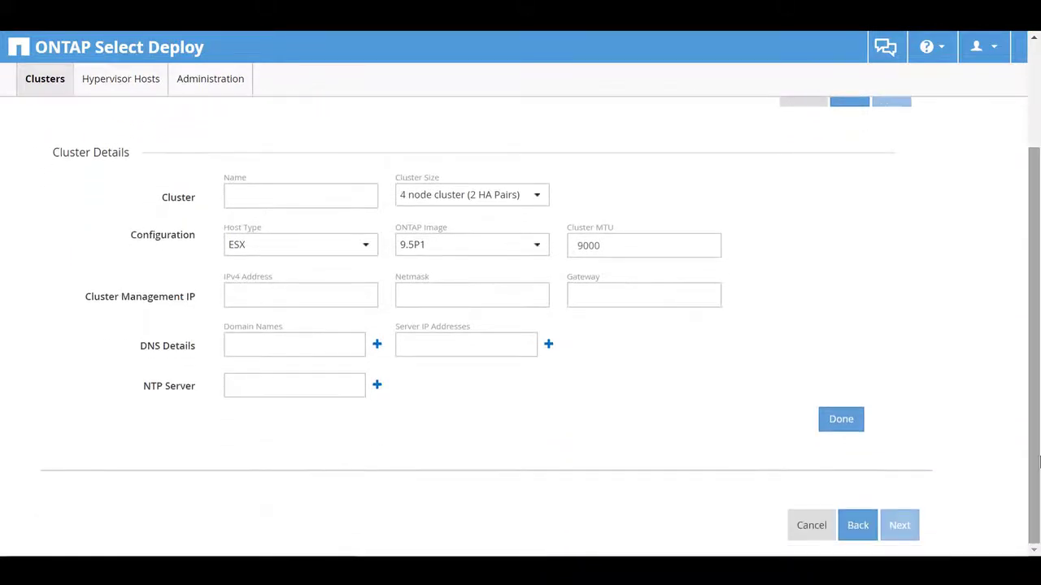
text(SelectSingleNode)
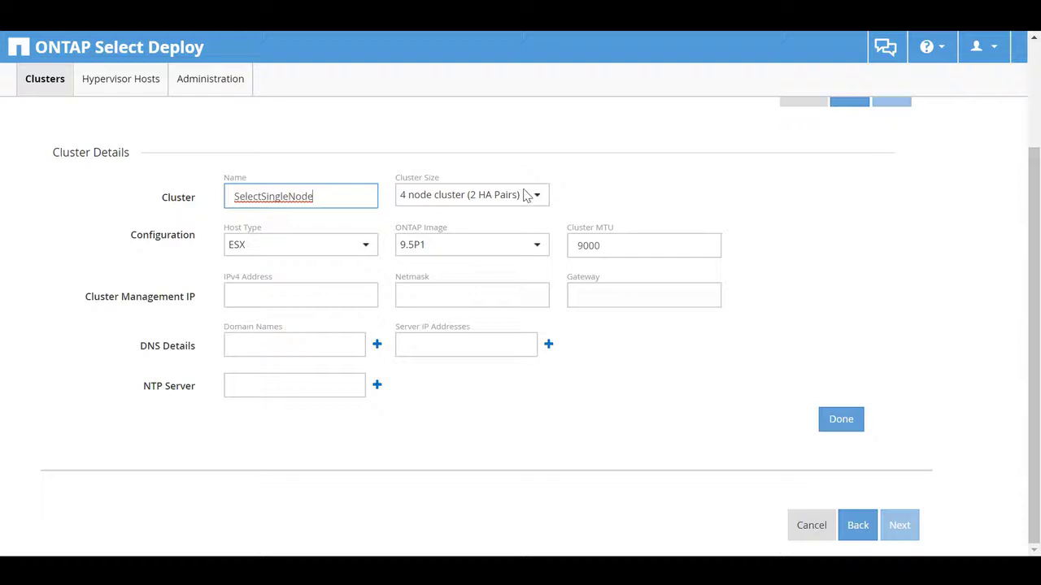
mouse_move(529, 195)
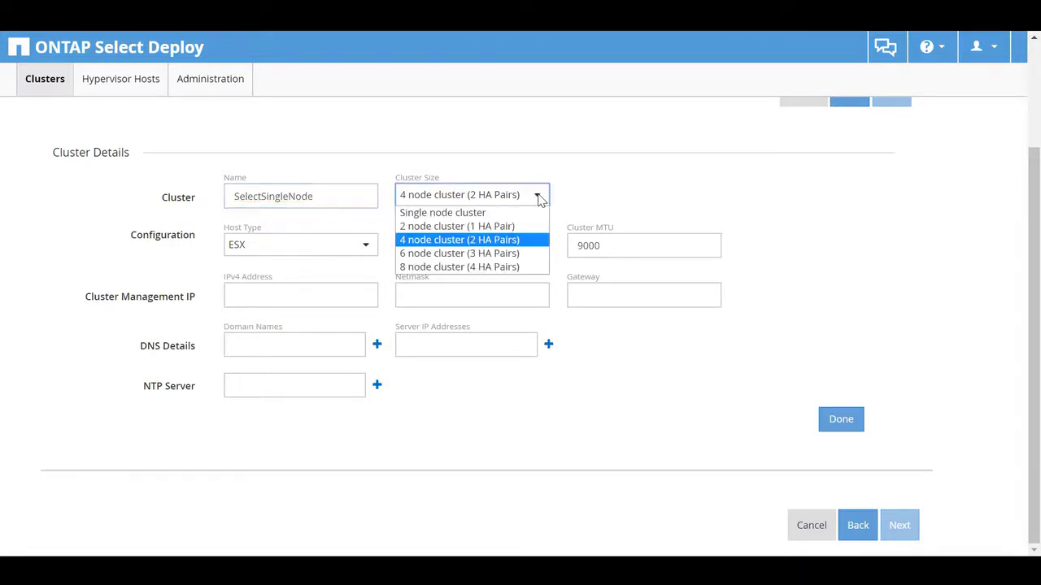
click(442, 212)
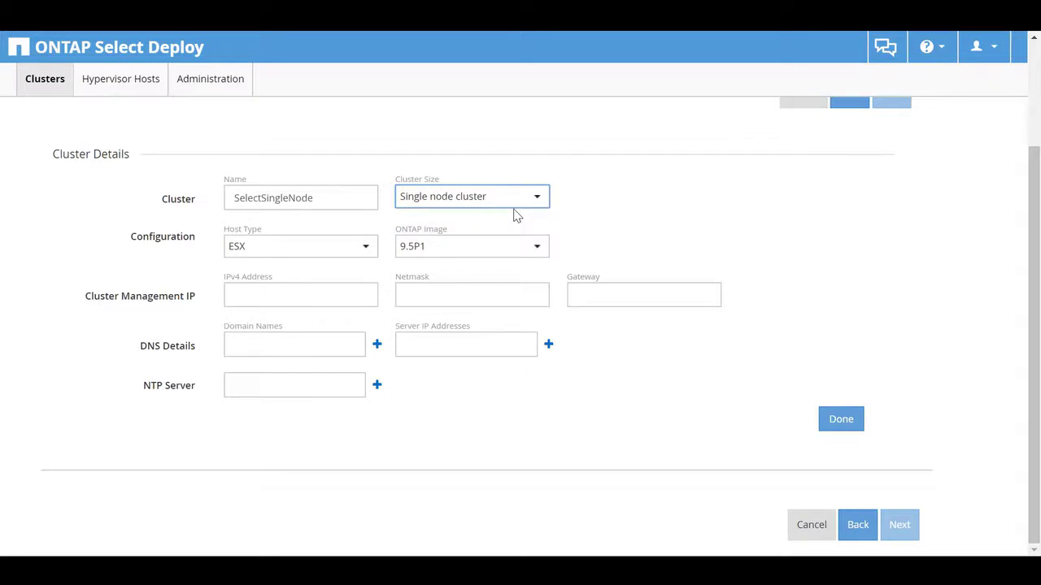
text(10.193.83.1)
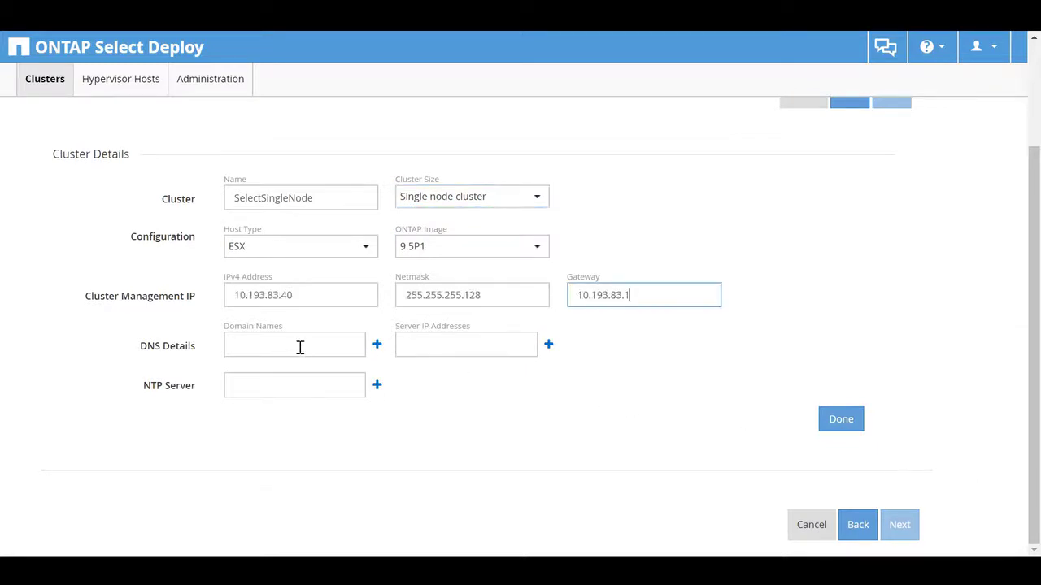
click(294, 344)
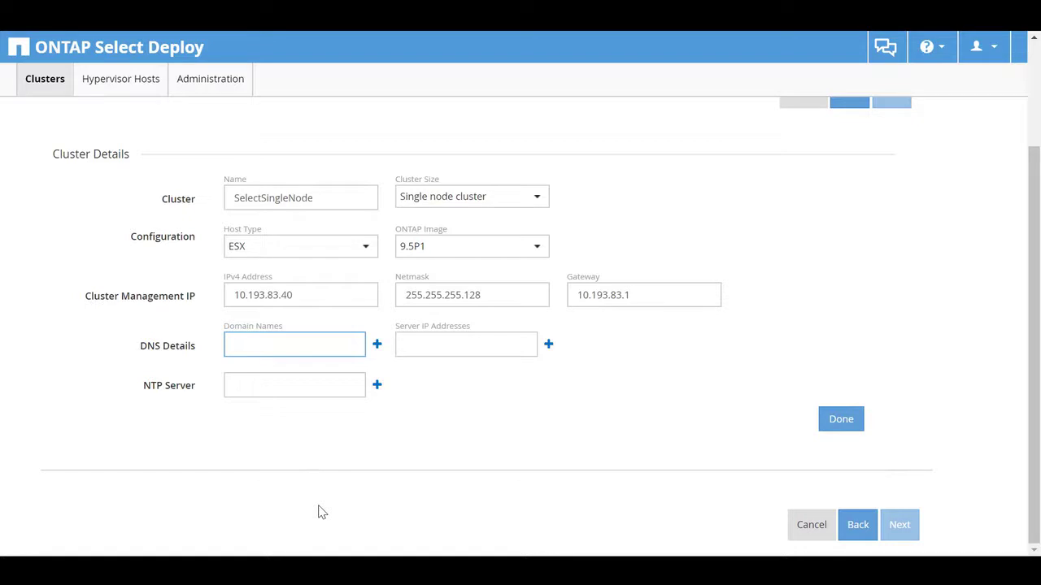
text(10.193.0.250)
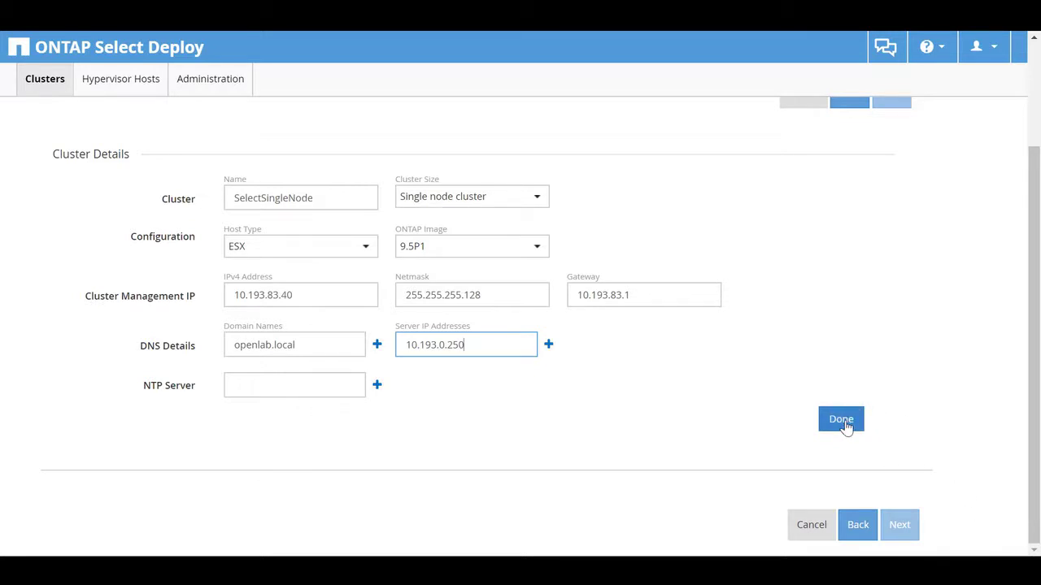
click(841, 418)
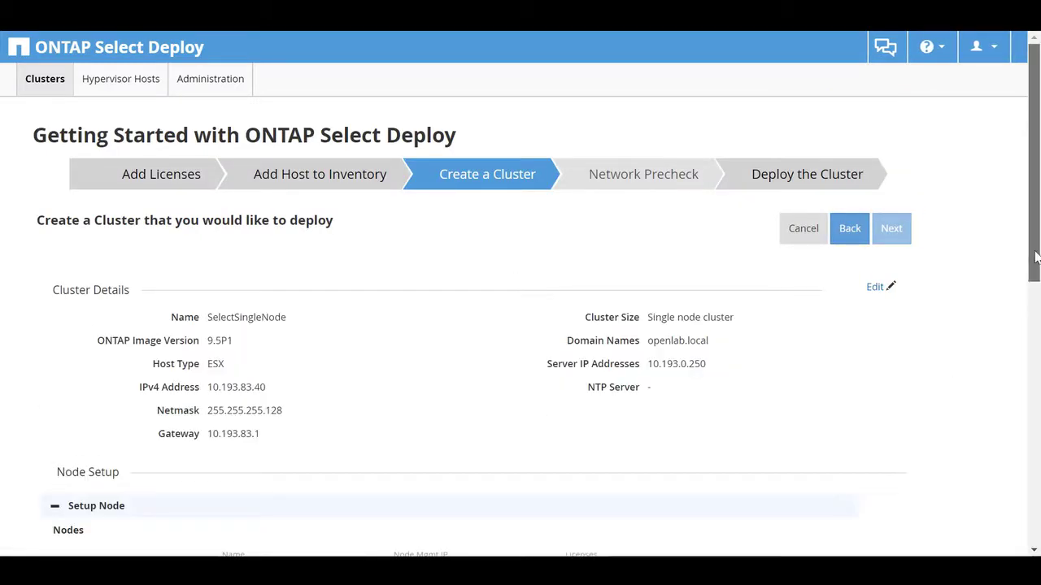
Assign license 320000077 to the node and keep the Small instance type
scroll(down, 3)
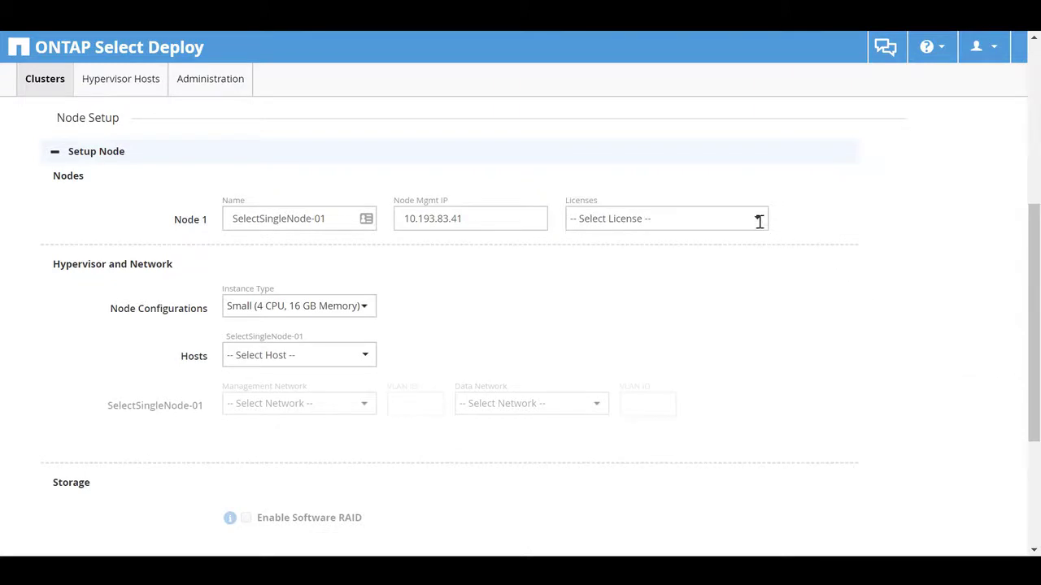
click(665, 218)
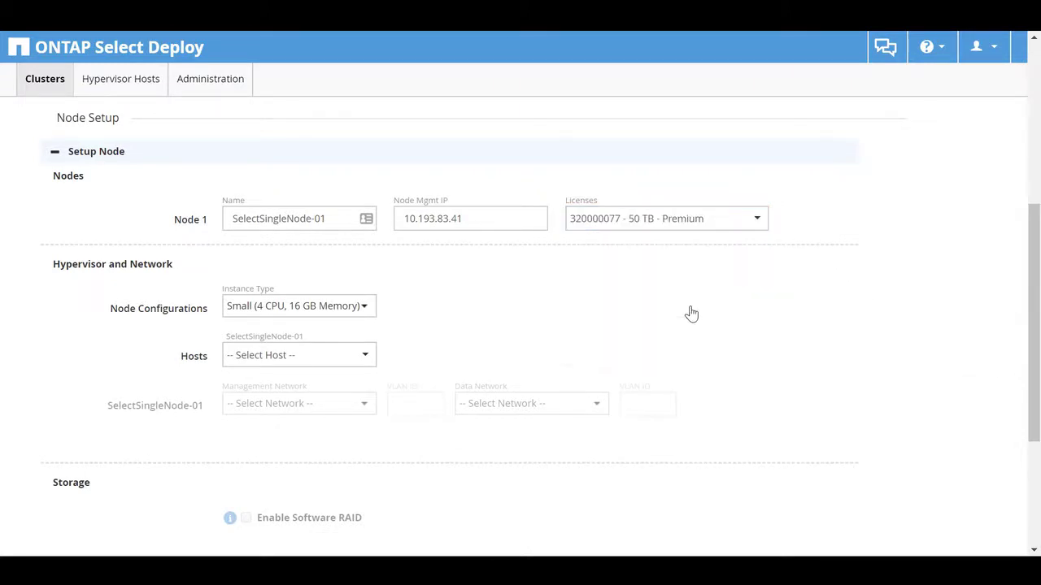
click(299, 306)
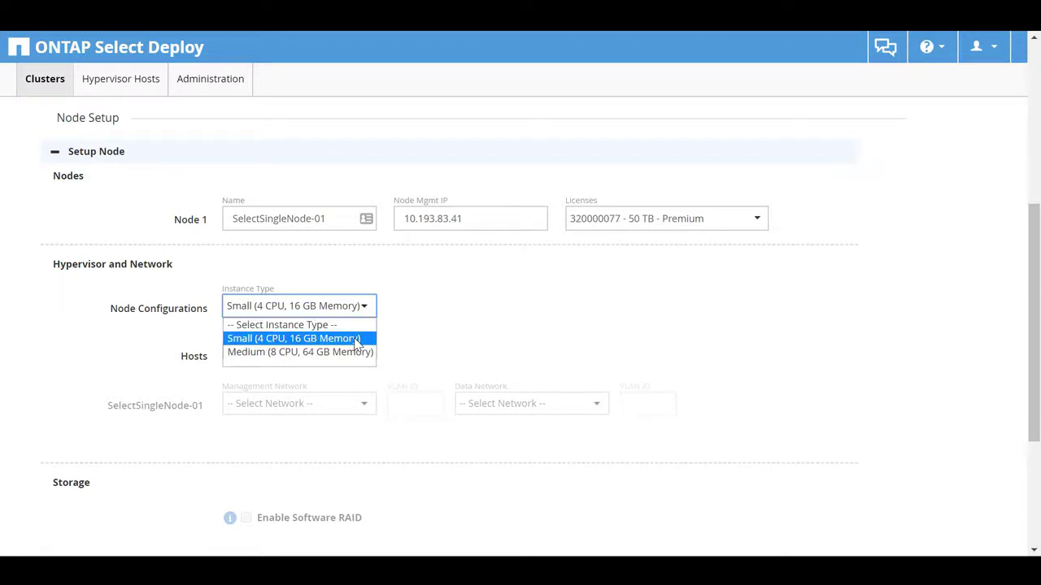
click(292, 338)
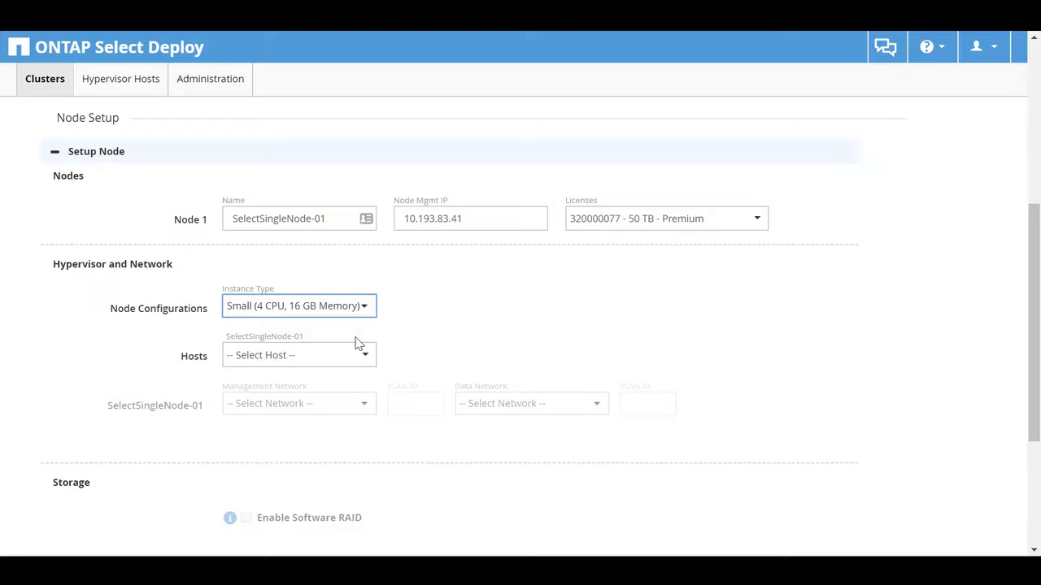
mouse_move(384, 360)
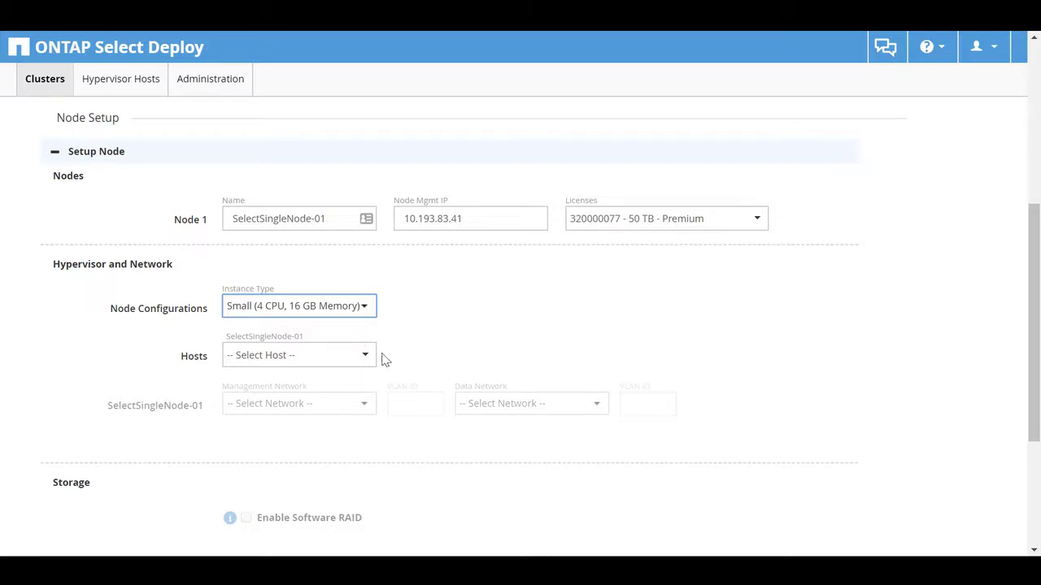
Place the node on host 10.193.39.33 using OS-mgmt-vlan-653 and OS-data-vlan-610
click(298, 354)
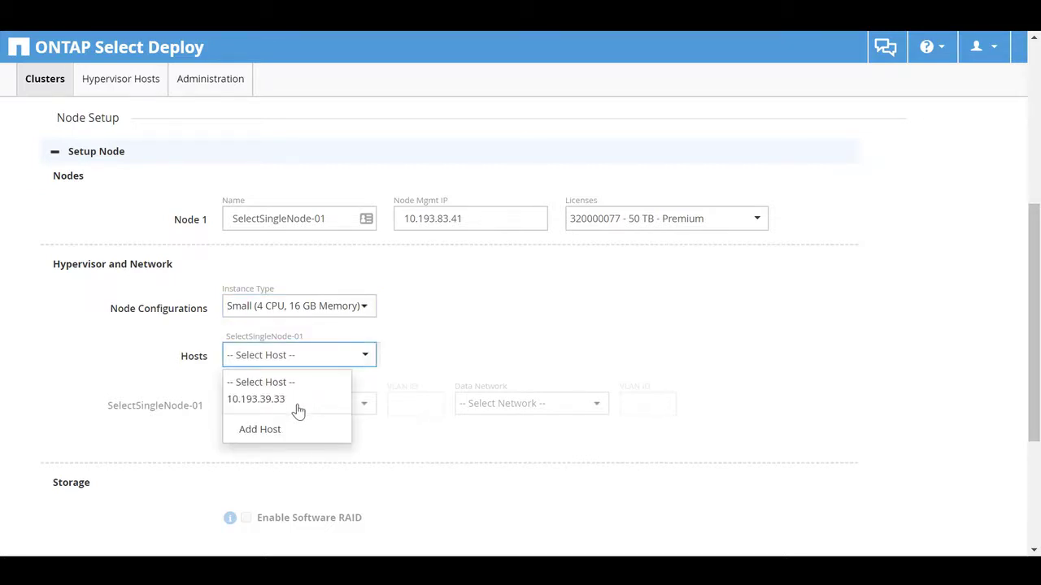
click(255, 398)
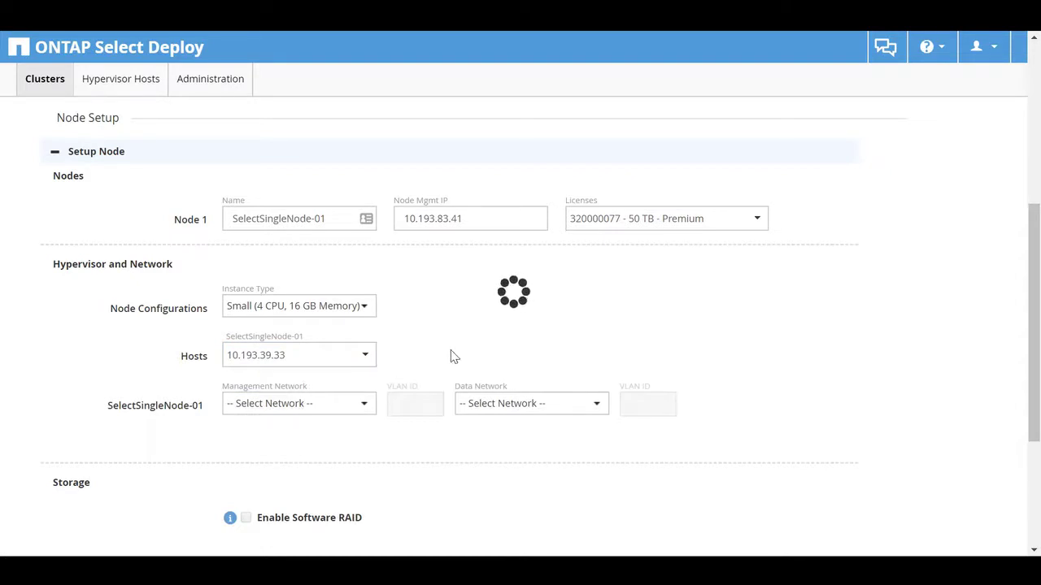
click(299, 403)
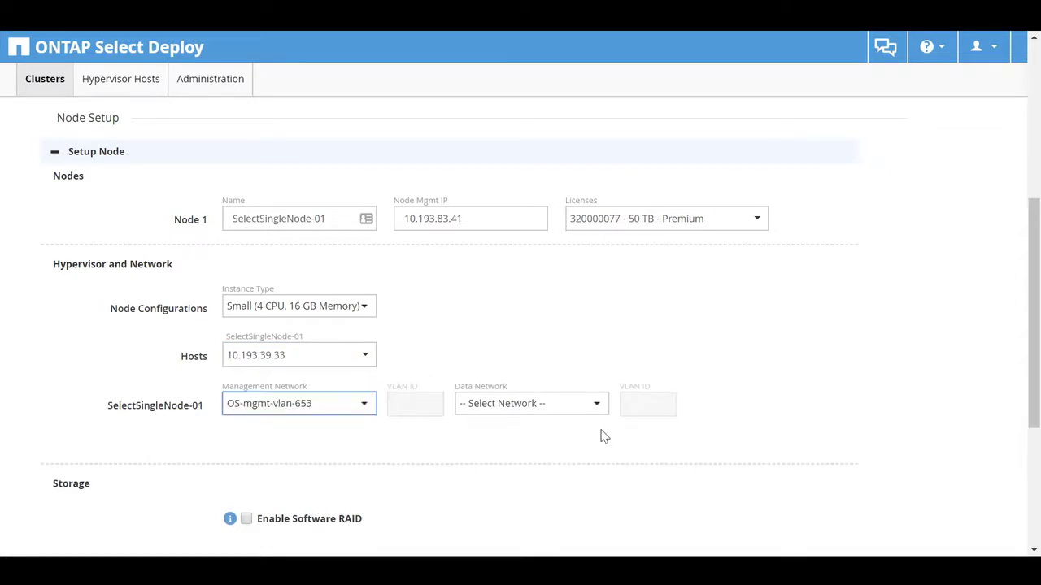
click(530, 403)
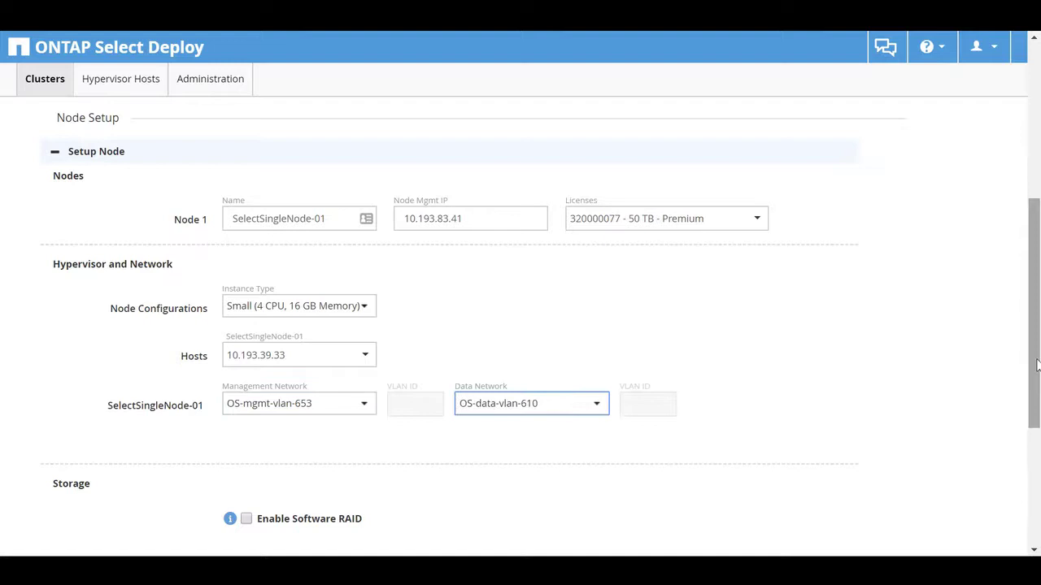
scroll(down, 3)
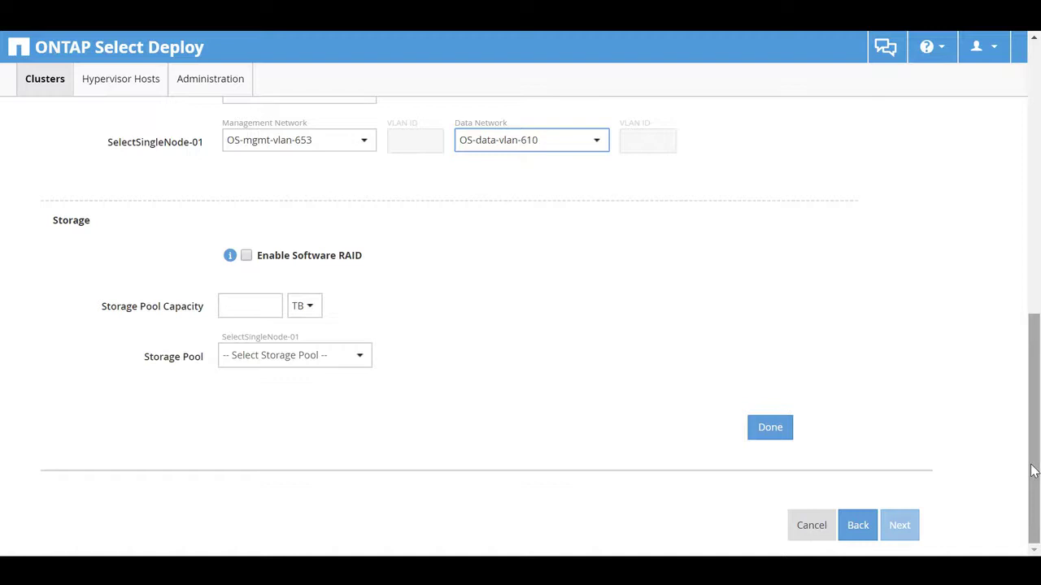
Allocate 2.0 TB from storage pool 33-Select, finish node setup, and pass the summary
text(2.0)
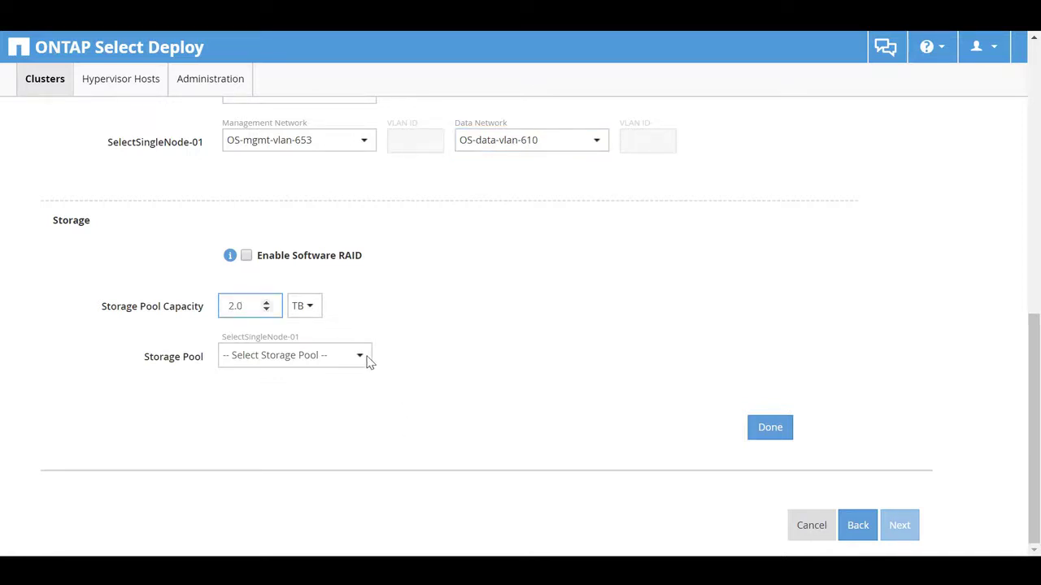
click(295, 356)
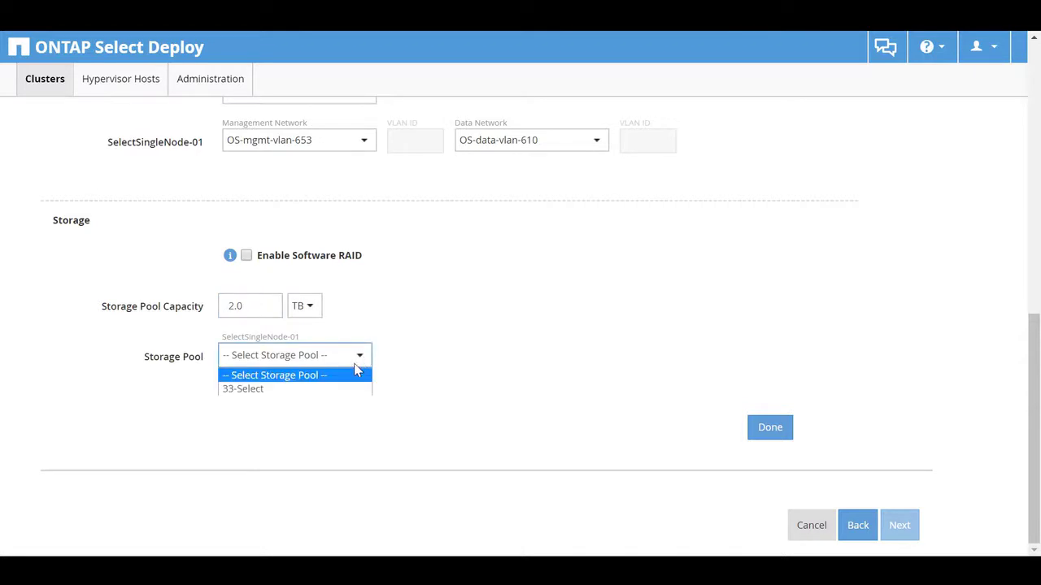
click(243, 387)
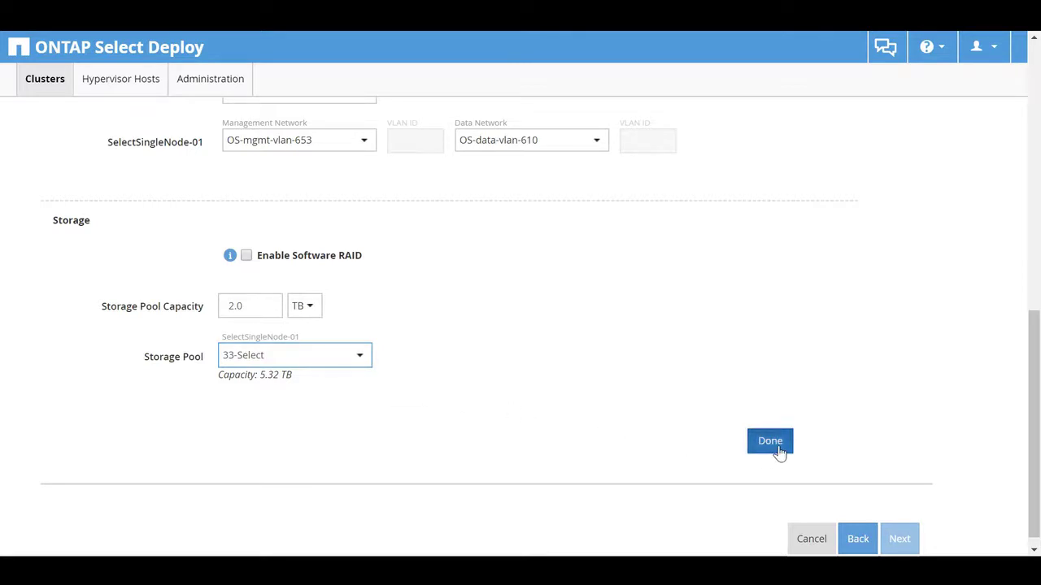
click(769, 440)
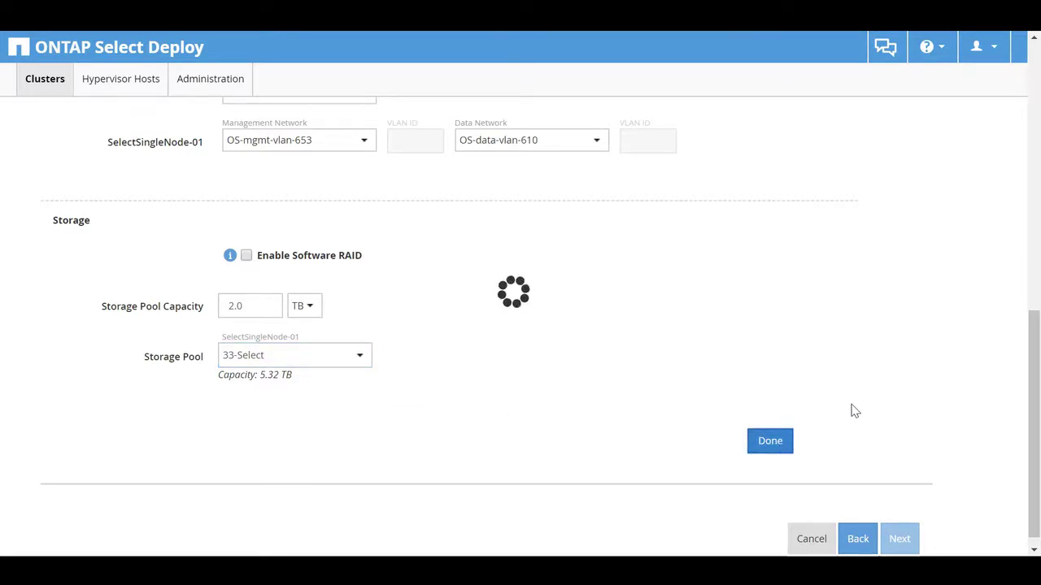
click(769, 440)
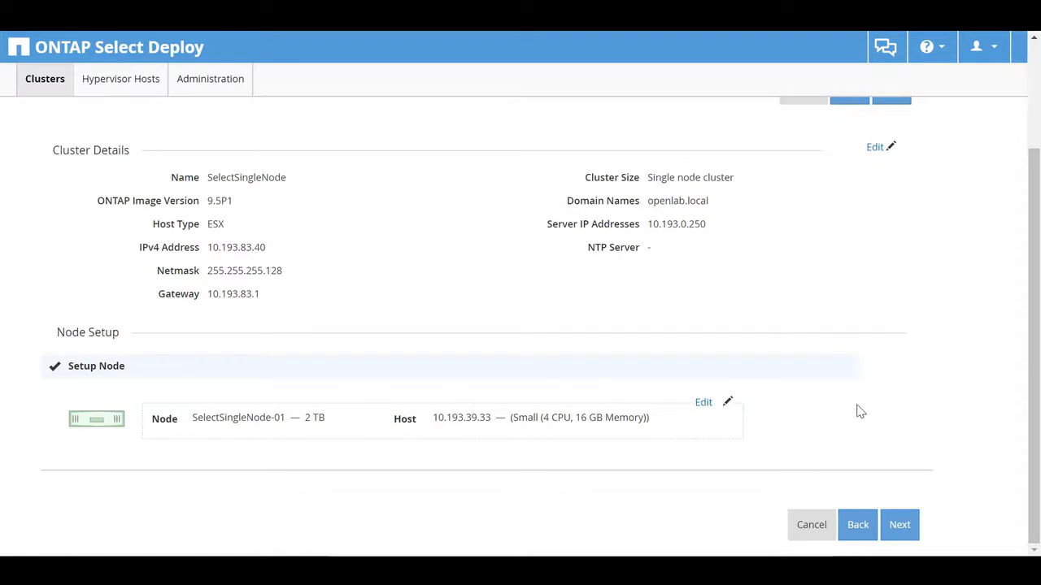
mouse_move(890, 494)
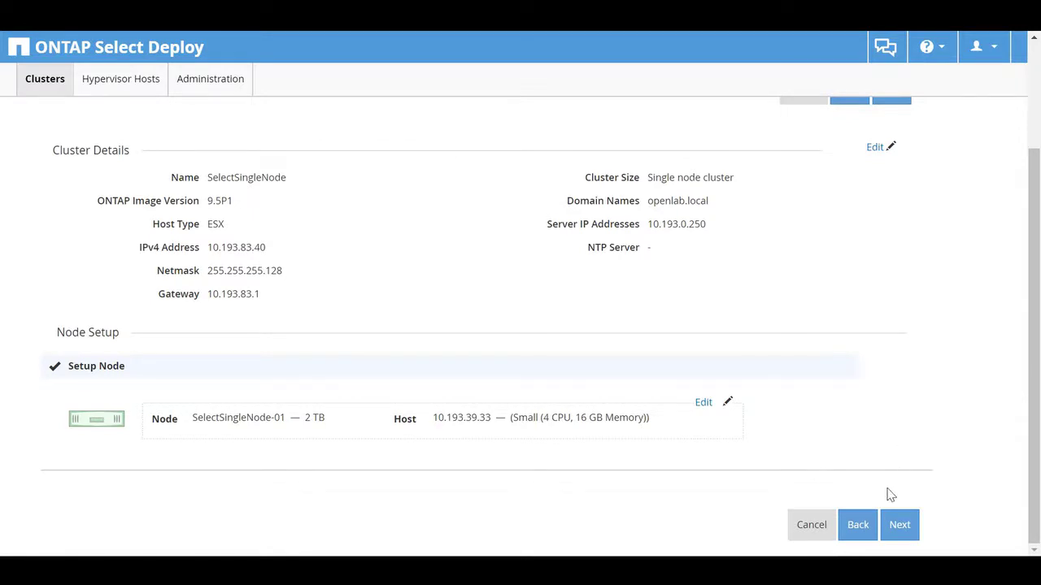
click(899, 524)
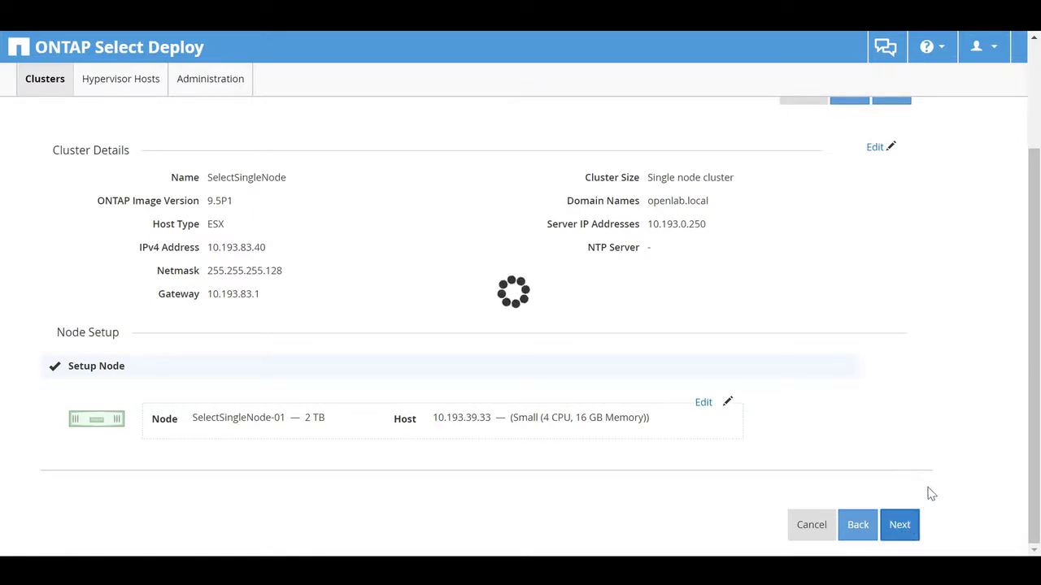
click(899, 524)
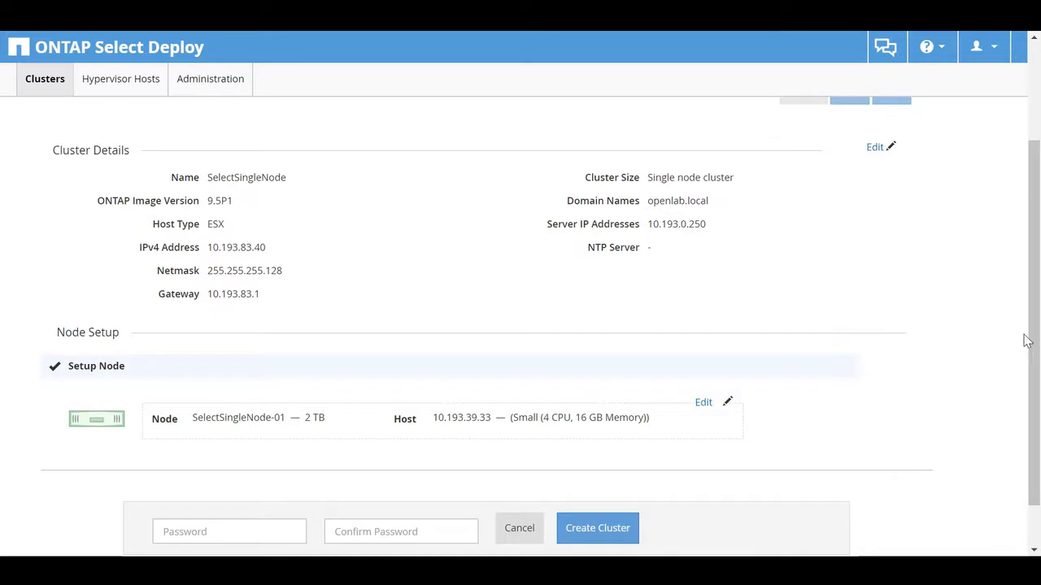
Enter the cluster password, create the cluster, and dismiss the confirmation notice
scroll(down, 3)
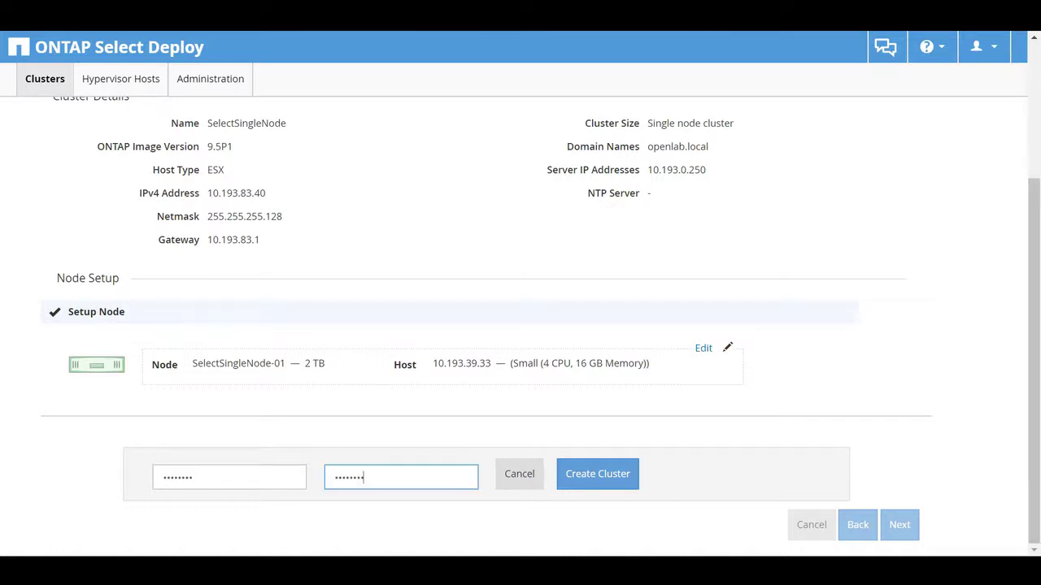
click(597, 473)
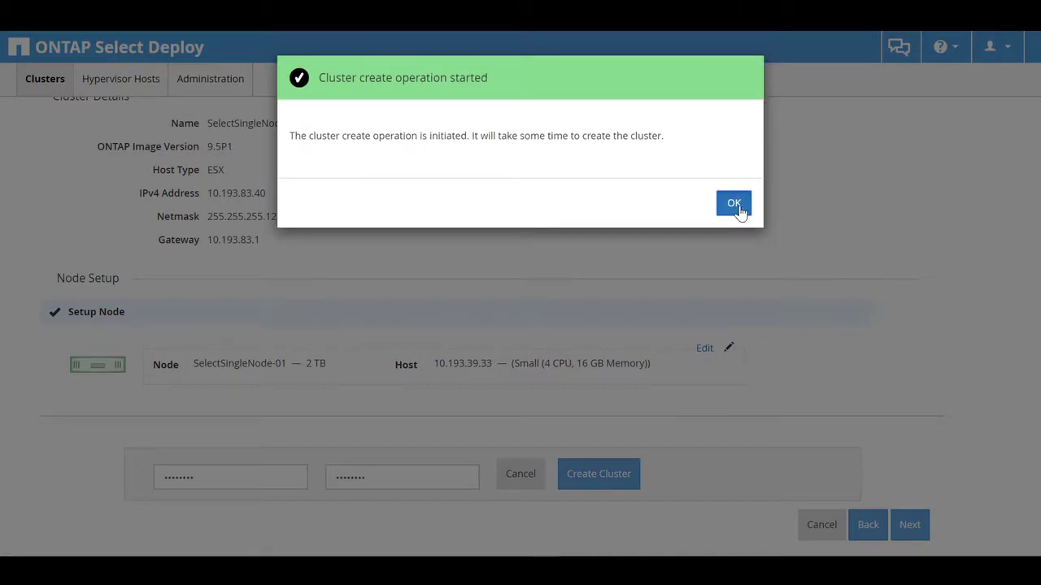
click(732, 203)
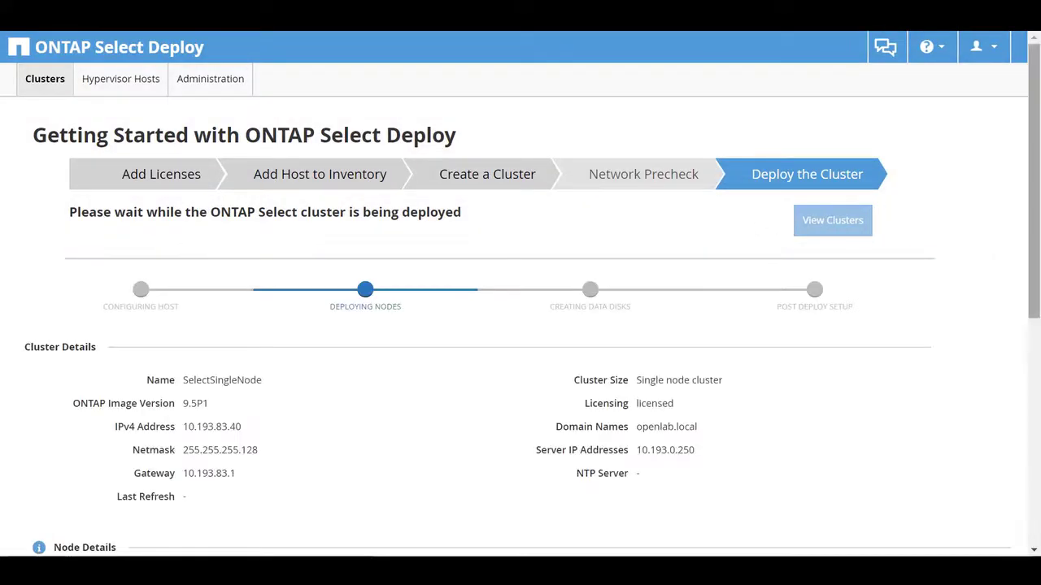
Review the full deployment event log, then go back to the Clusters list
scroll(down, 3)
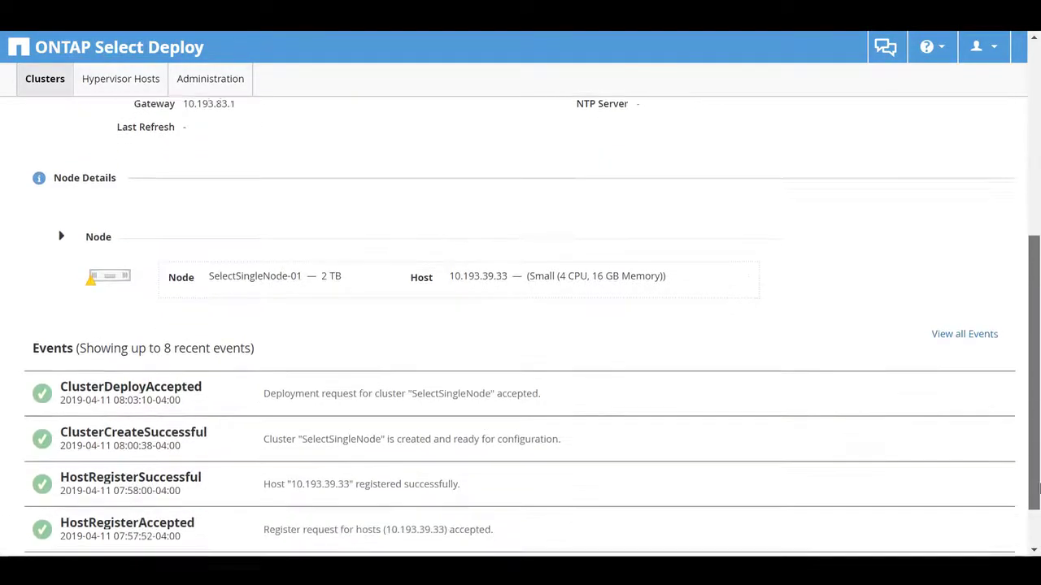
scroll(down, 3)
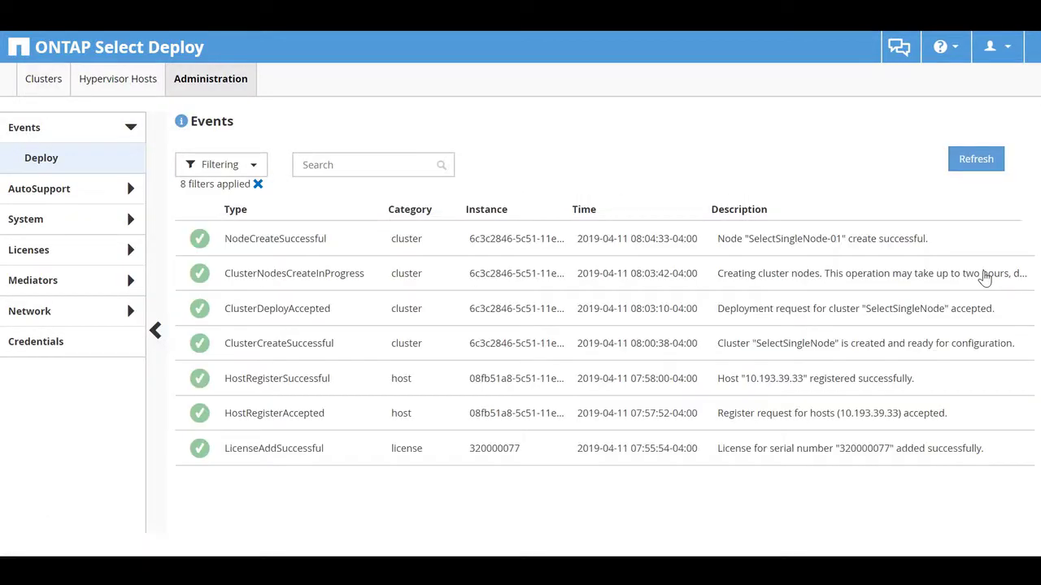
mouse_move(255, 123)
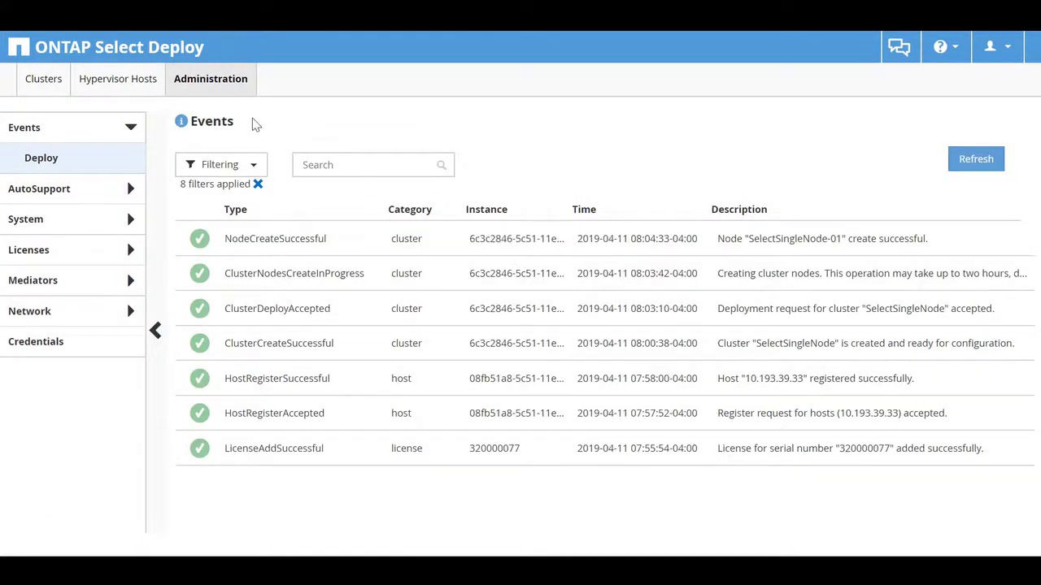
click(43, 78)
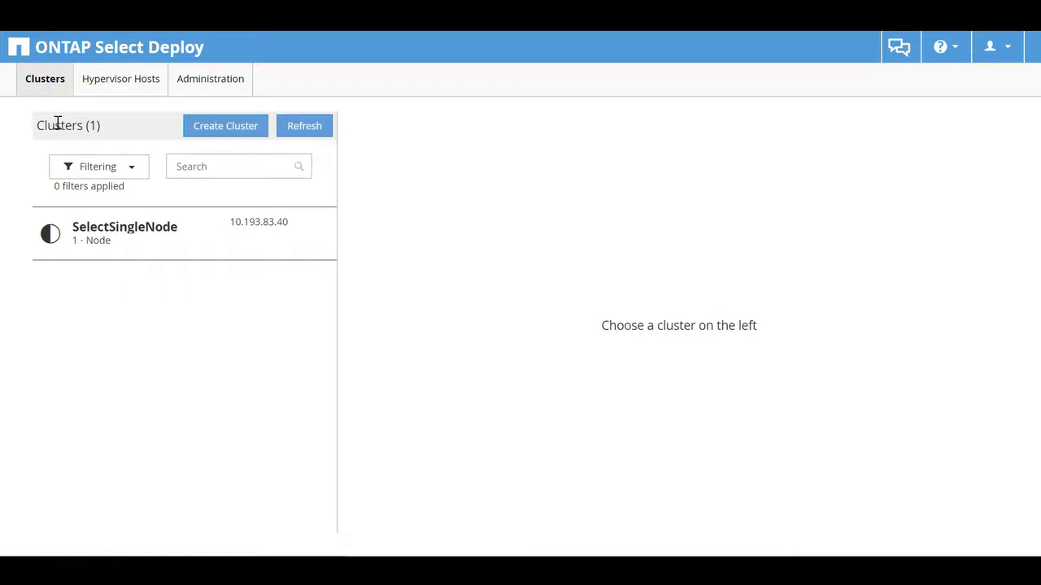
Open SelectSingleNode's details and view its events confirming it is ready for use
click(124, 233)
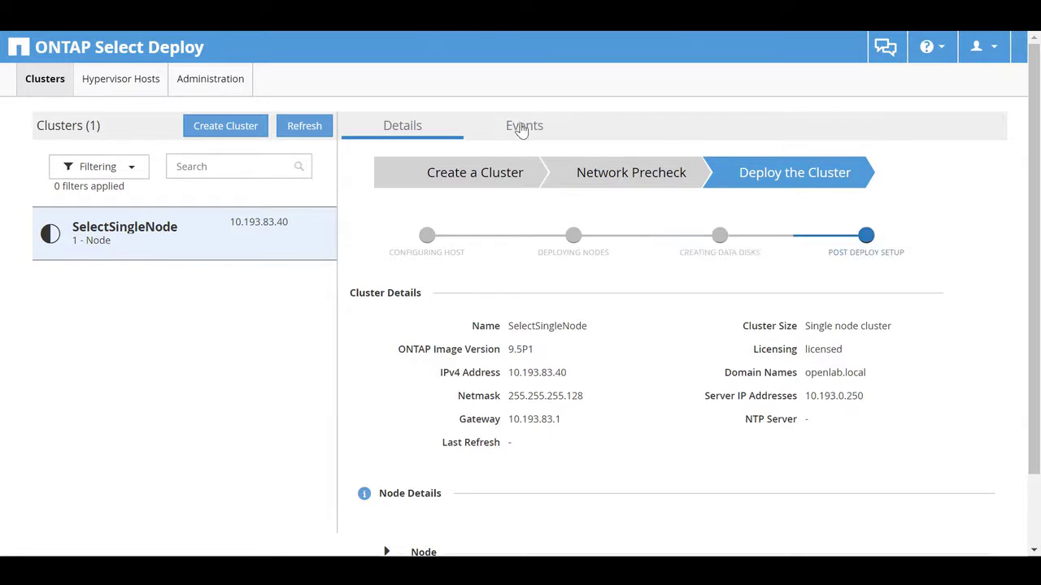
click(524, 125)
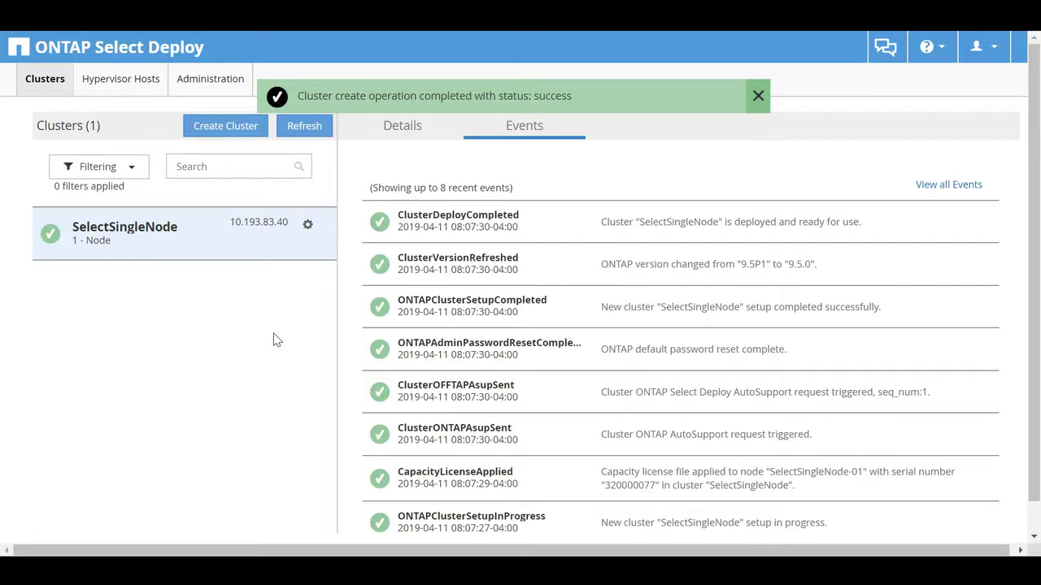
Launch System Manager from SelectSingleNode's Details tab
click(402, 125)
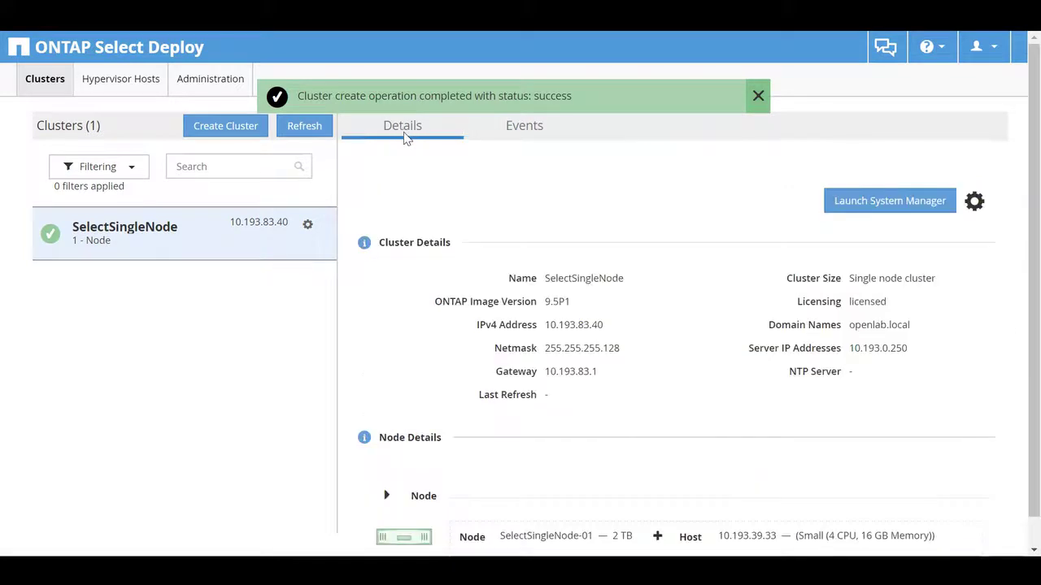
mouse_move(878, 299)
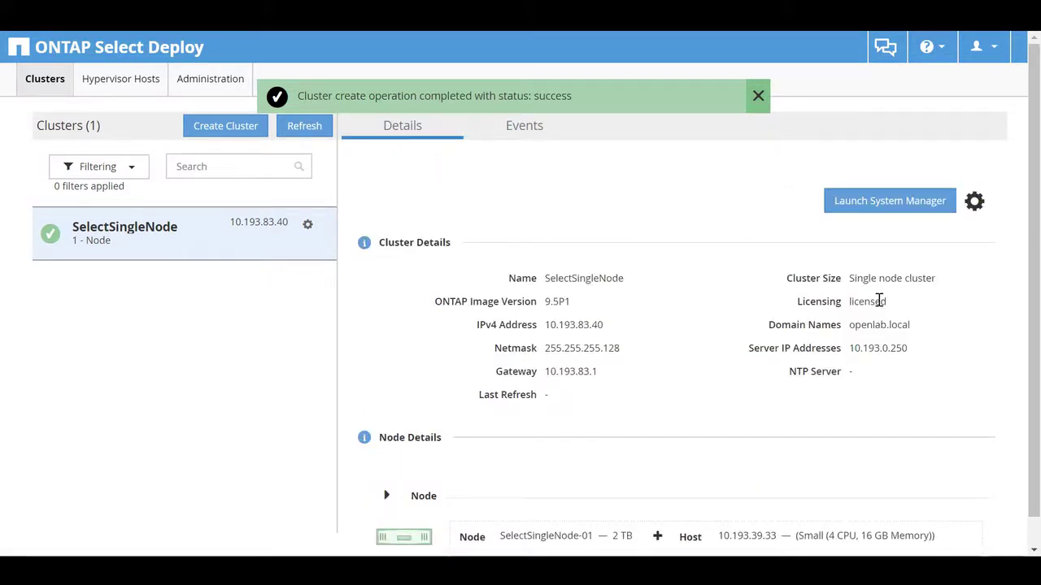
scroll(down, 3)
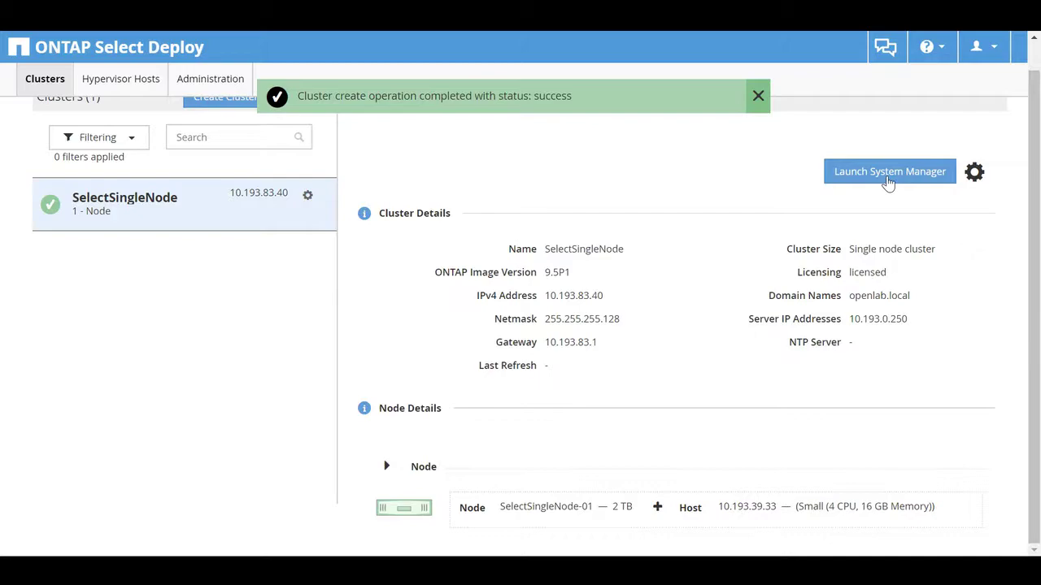
click(889, 171)
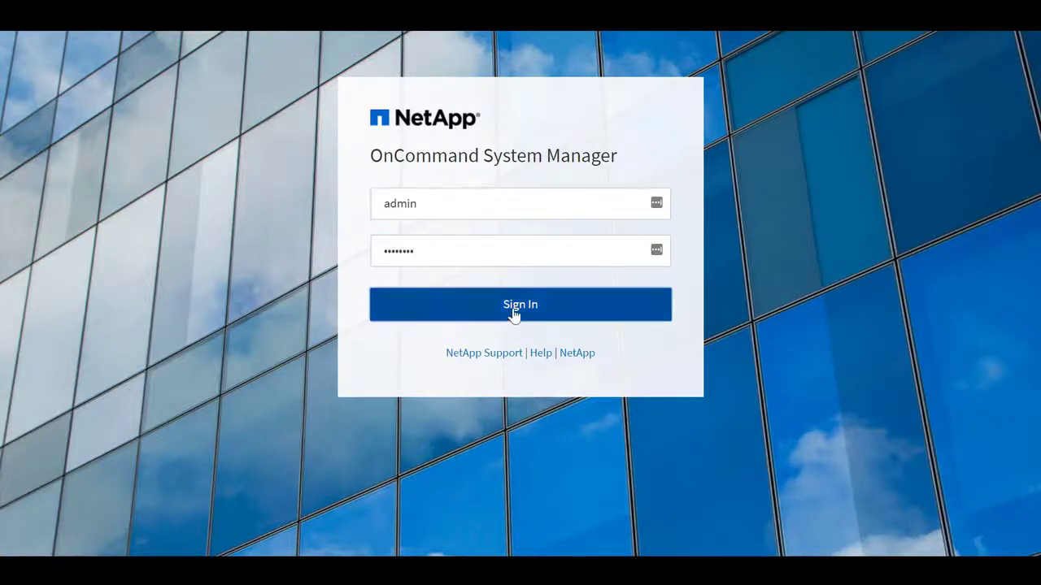
Sign in to OnCommand System Manager with the admin credentials
click(519, 304)
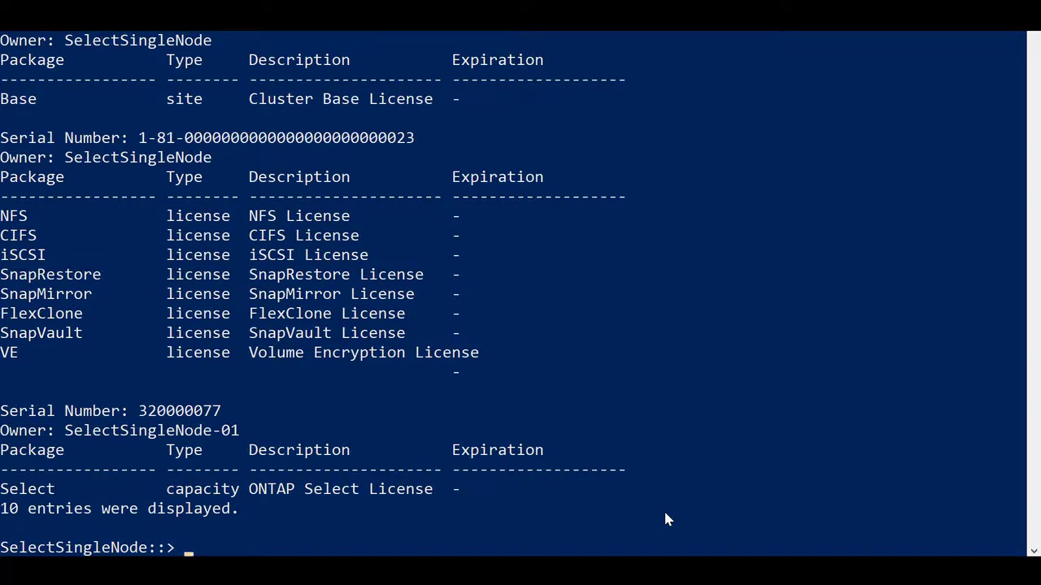
Run 'network interface show' to confirm node management and cluster_mgmt interfaces are up
text(network interface show)
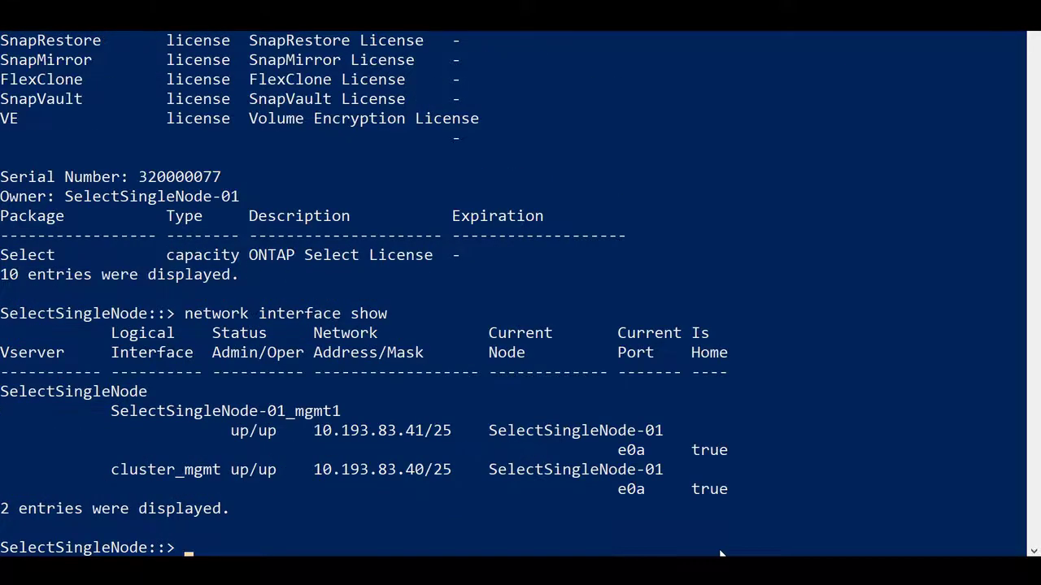